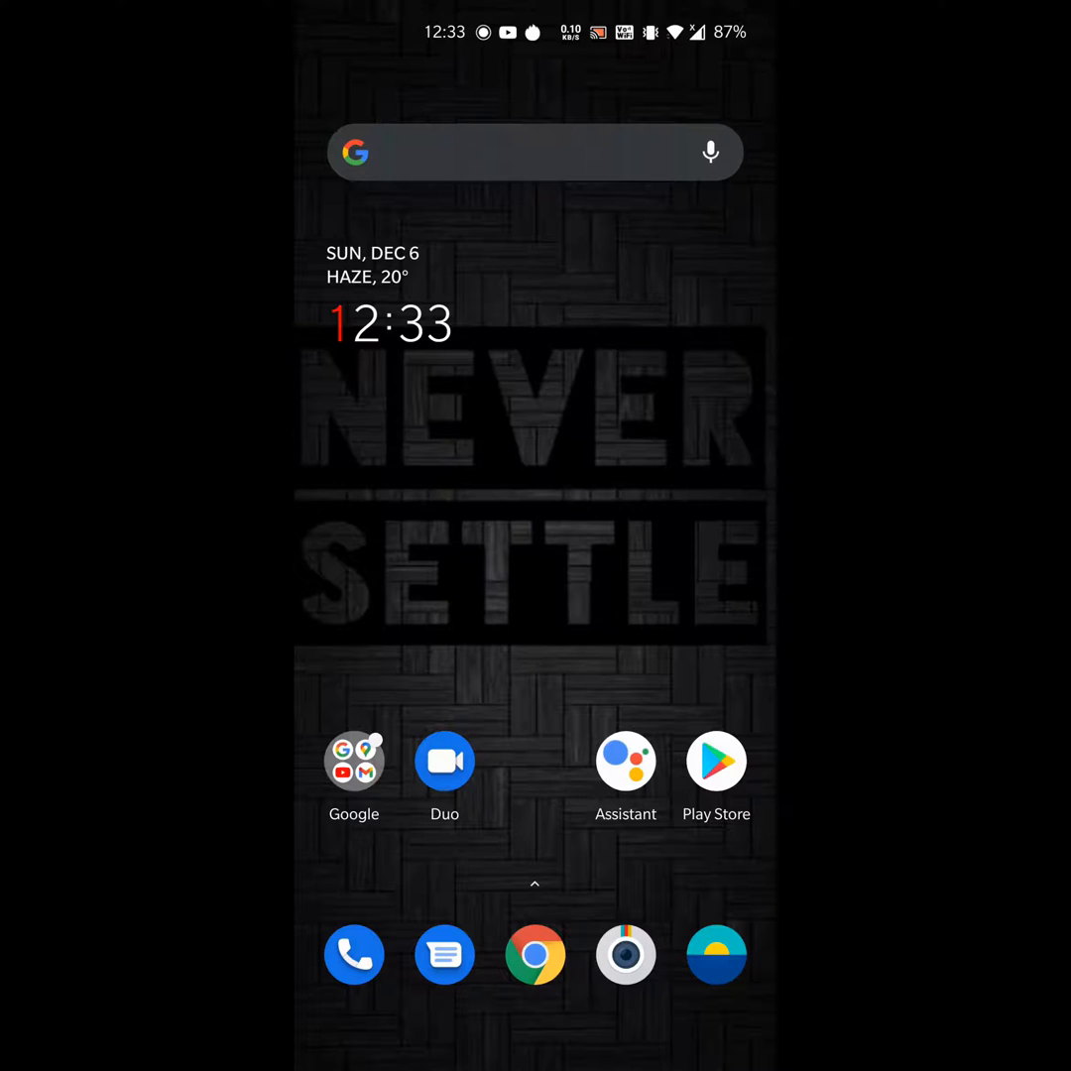
- Search Google in Chrome for 'download antutu benchmark score' using the suggested query
click(535, 954)
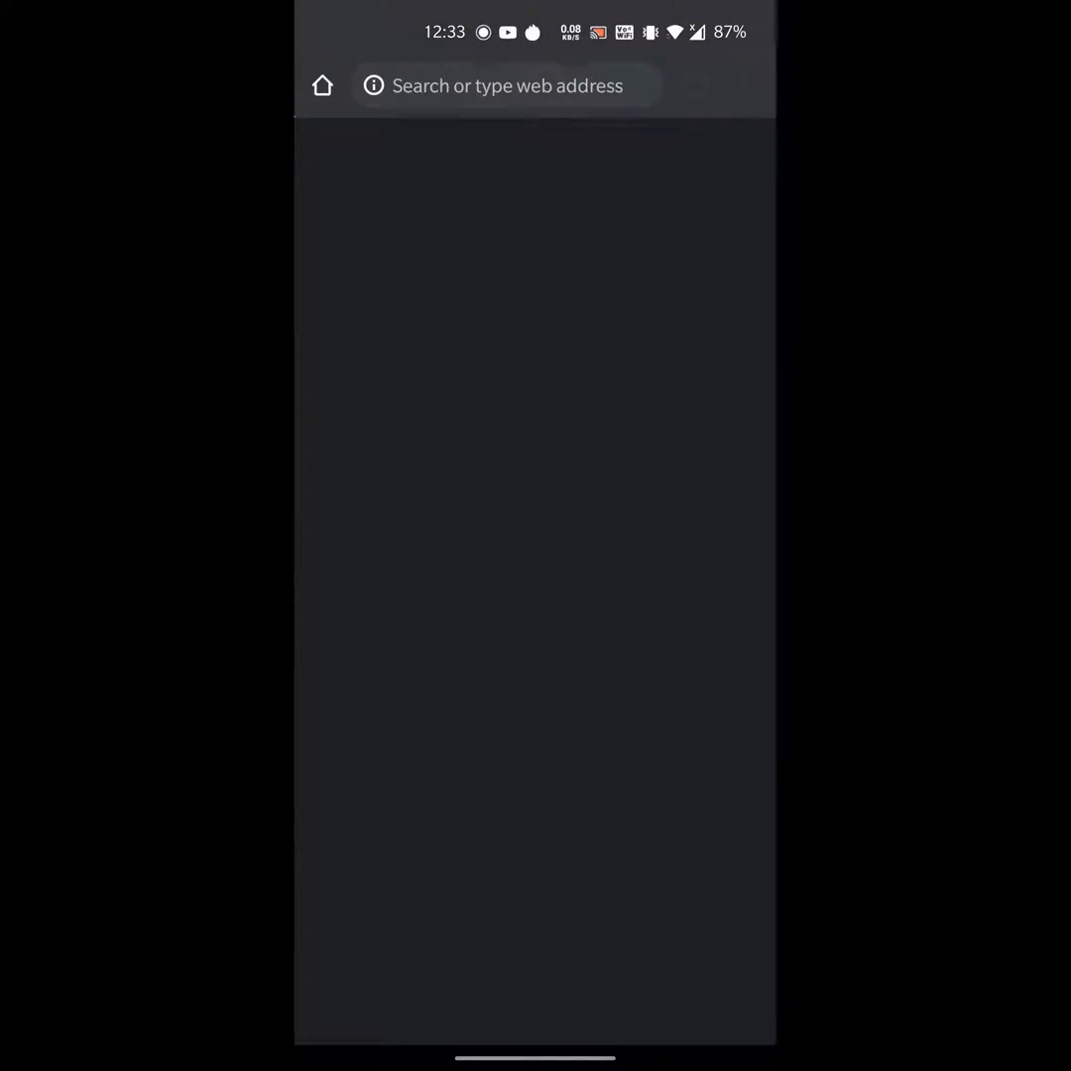
click(506, 85)
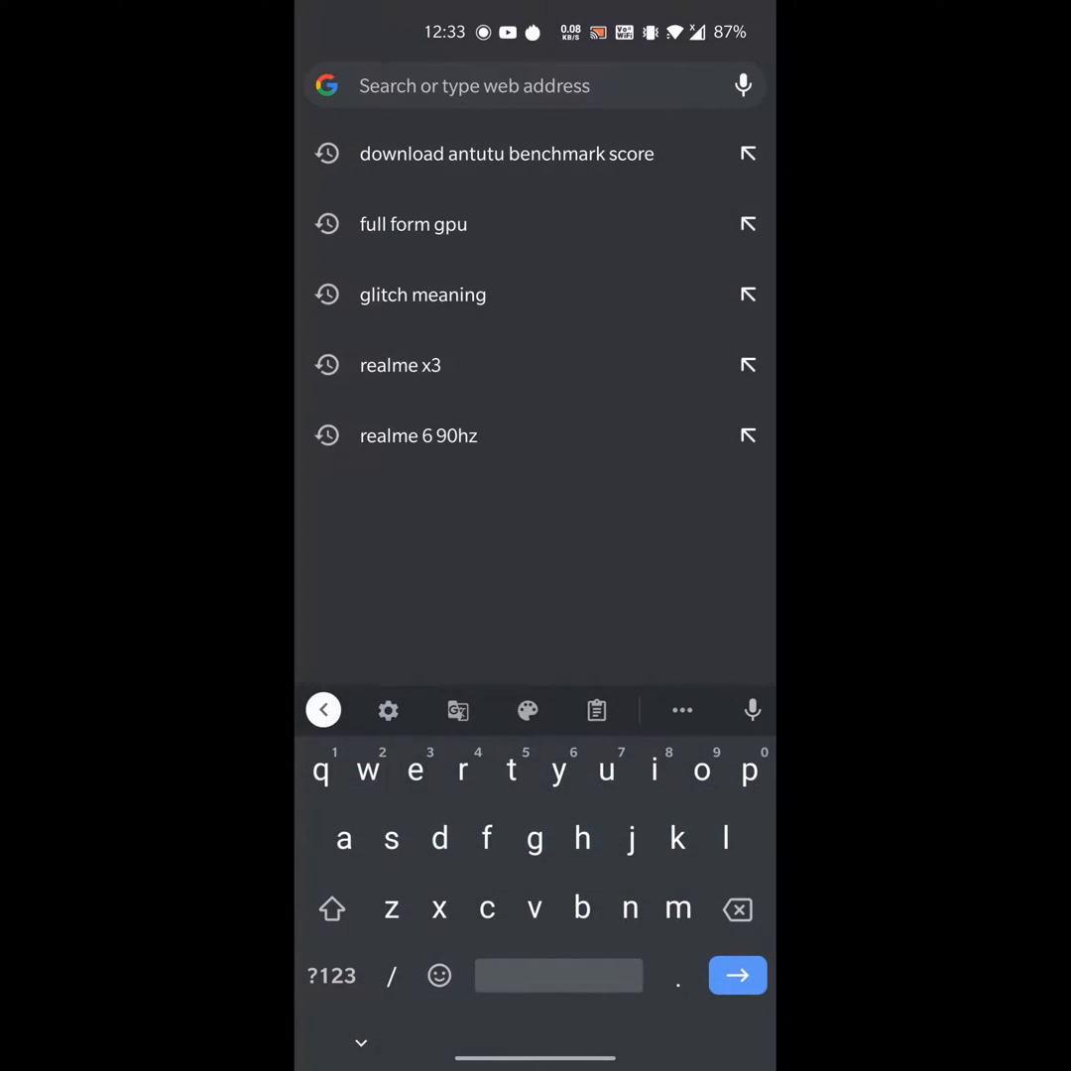
click(508, 154)
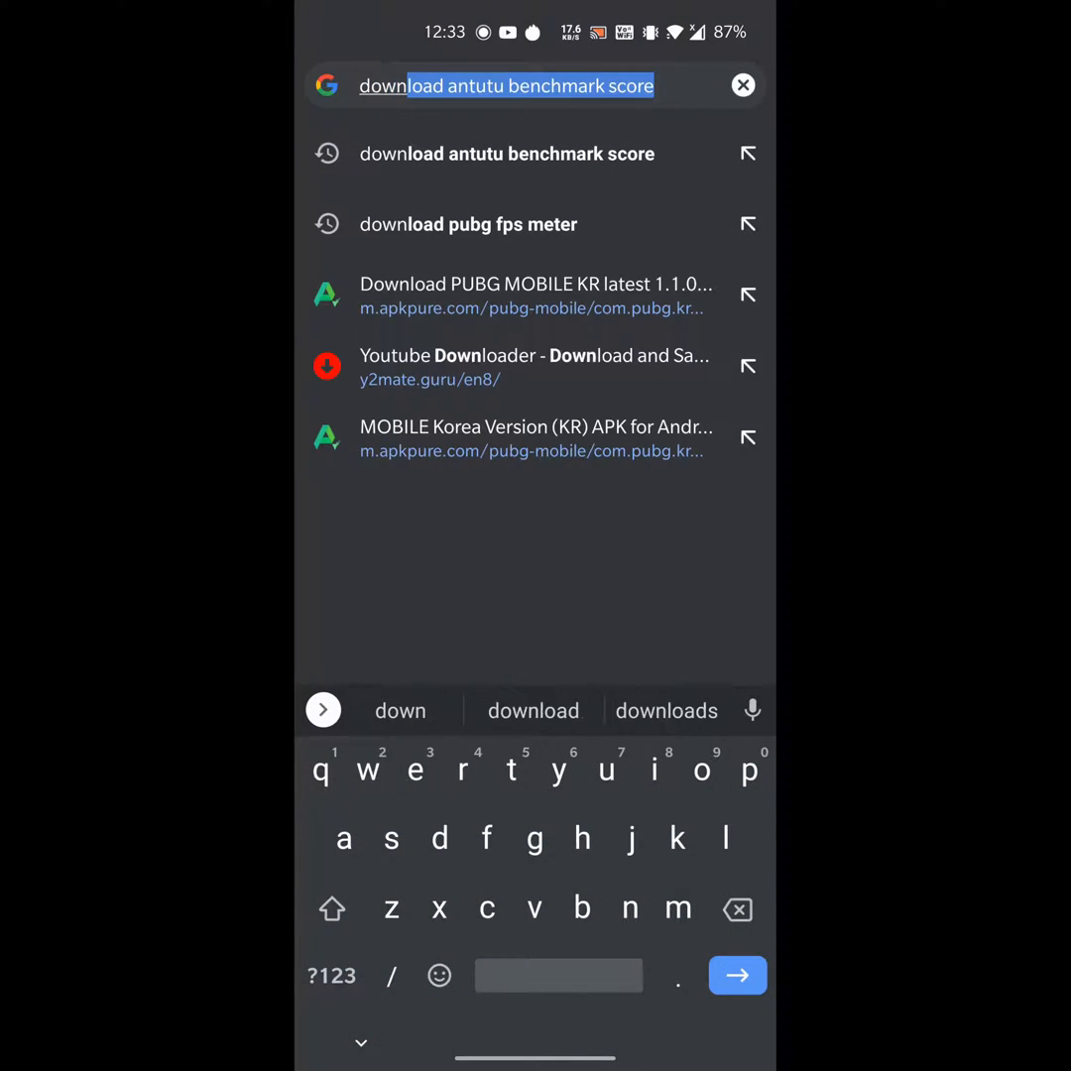
click(630, 85)
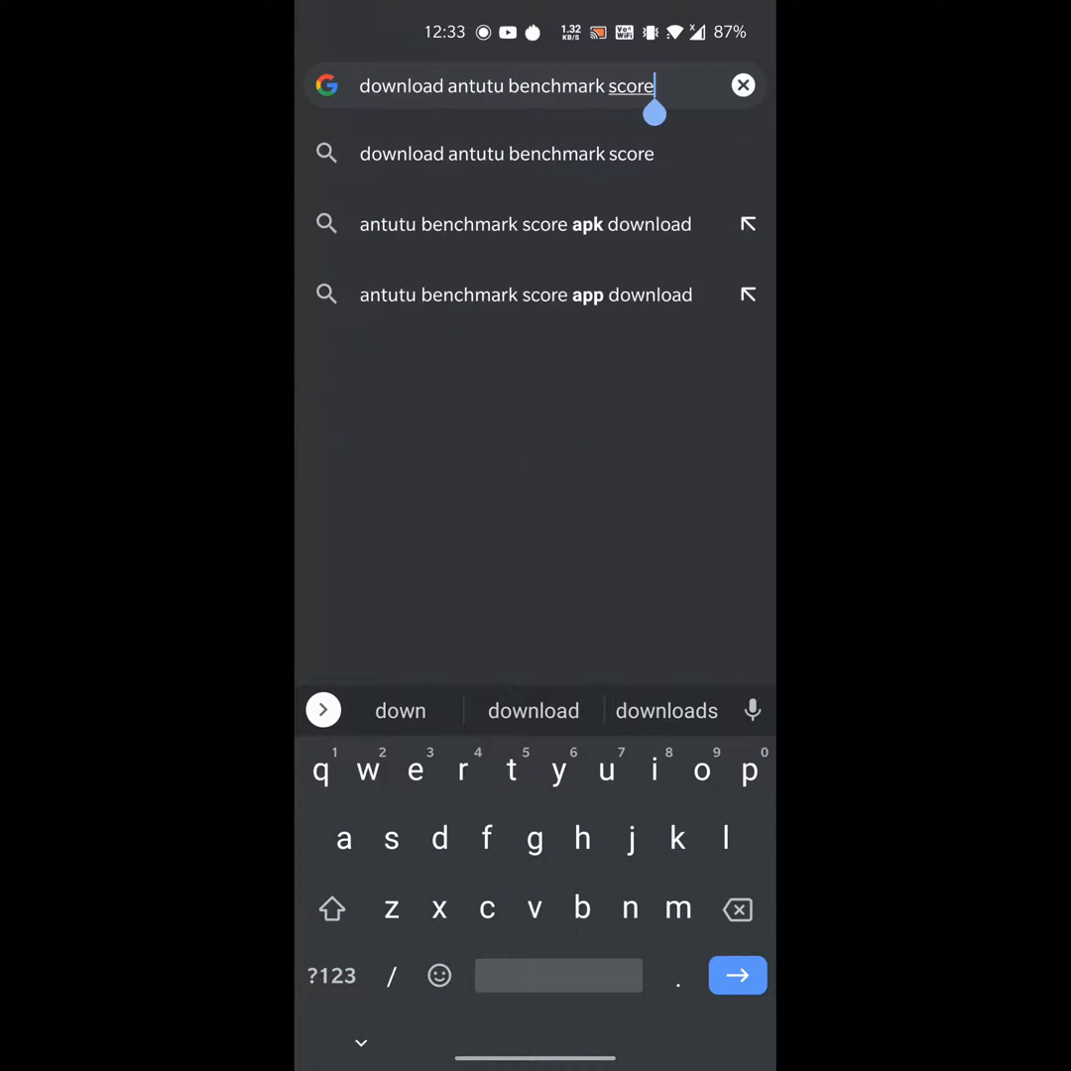
click(738, 977)
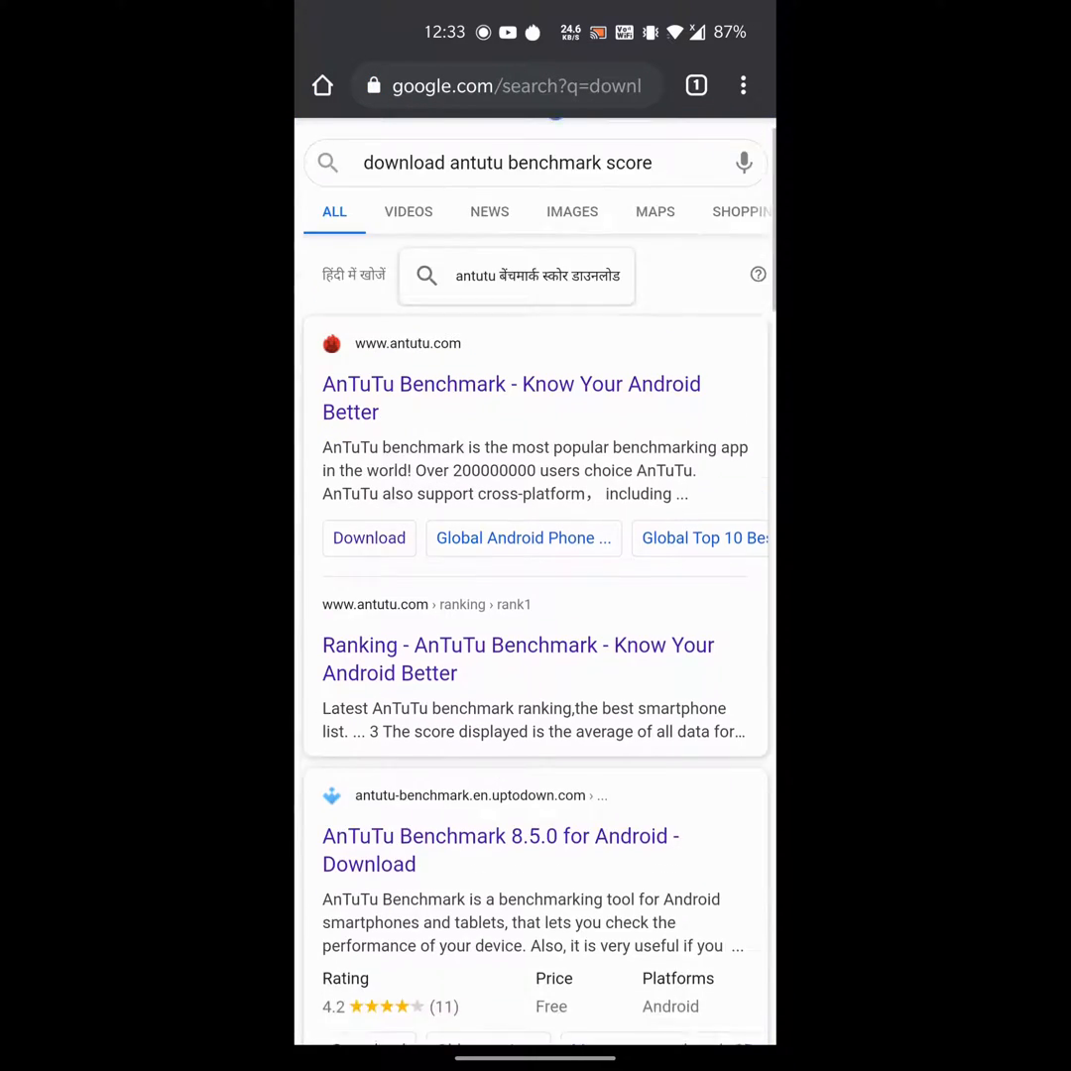
- Reach the Uptodown 'AnTuTu Benchmark 8.5.0 for Android - Download' page and its Latest version section
scroll(down, 3)
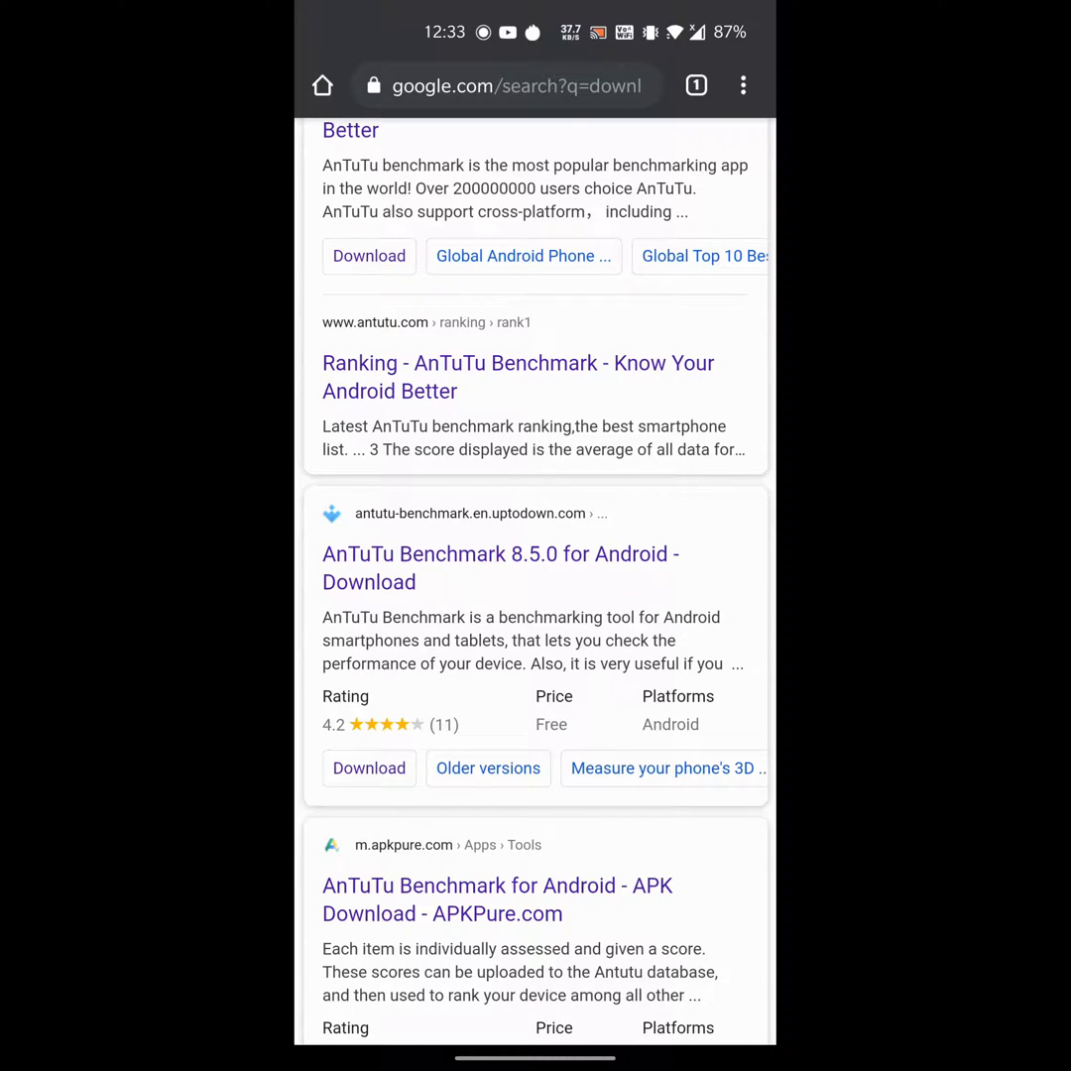
click(500, 568)
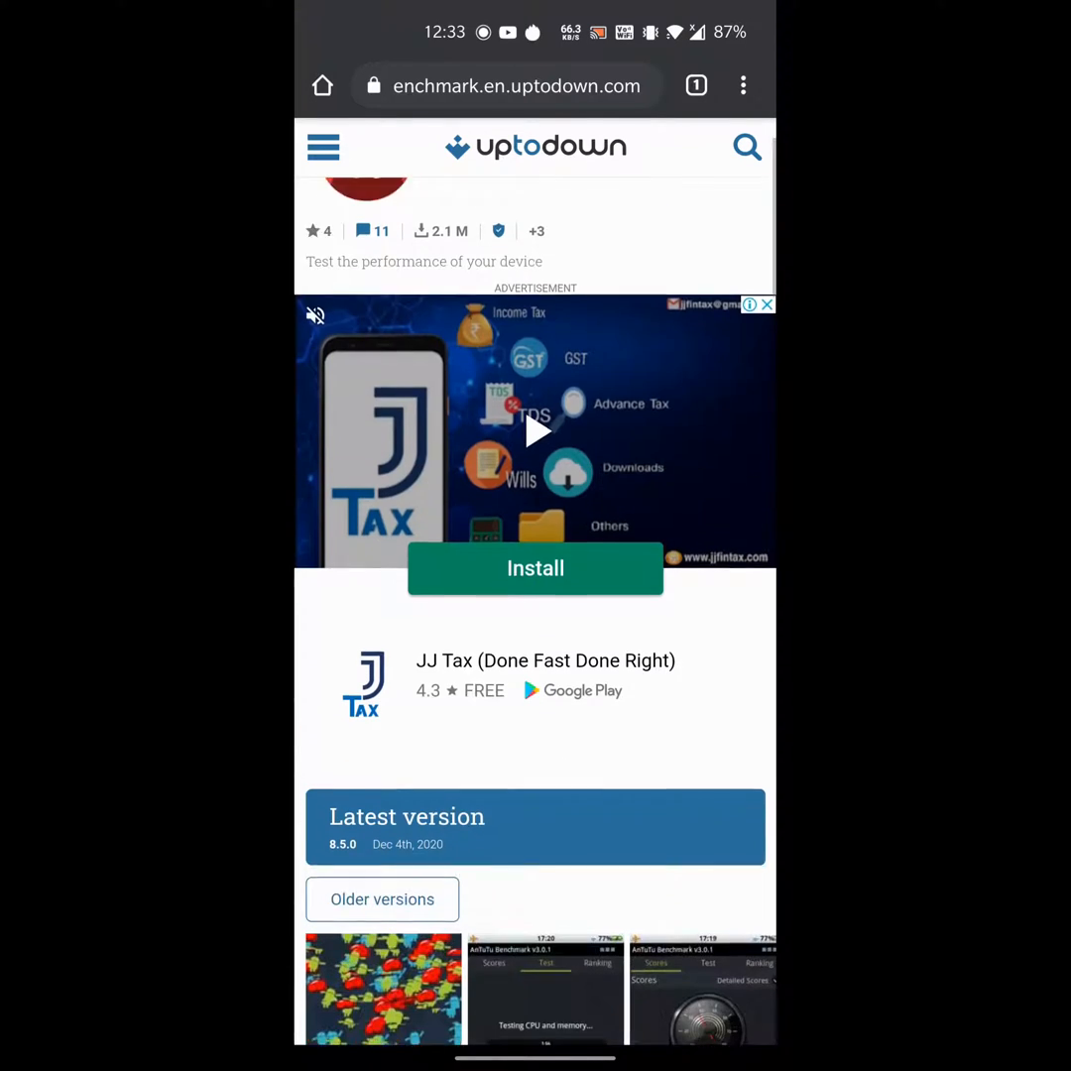
scroll(down, 3)
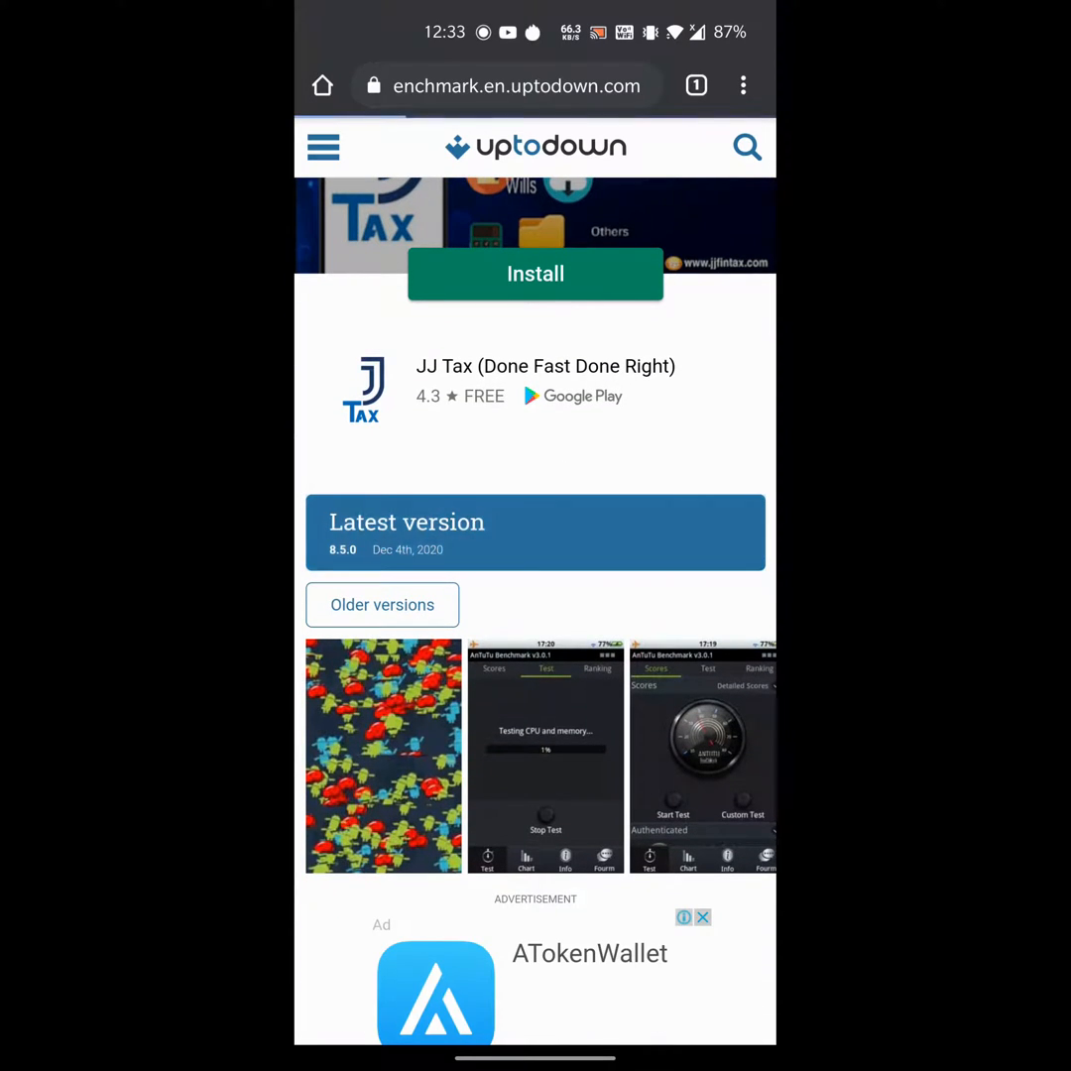
scroll(up, 3)
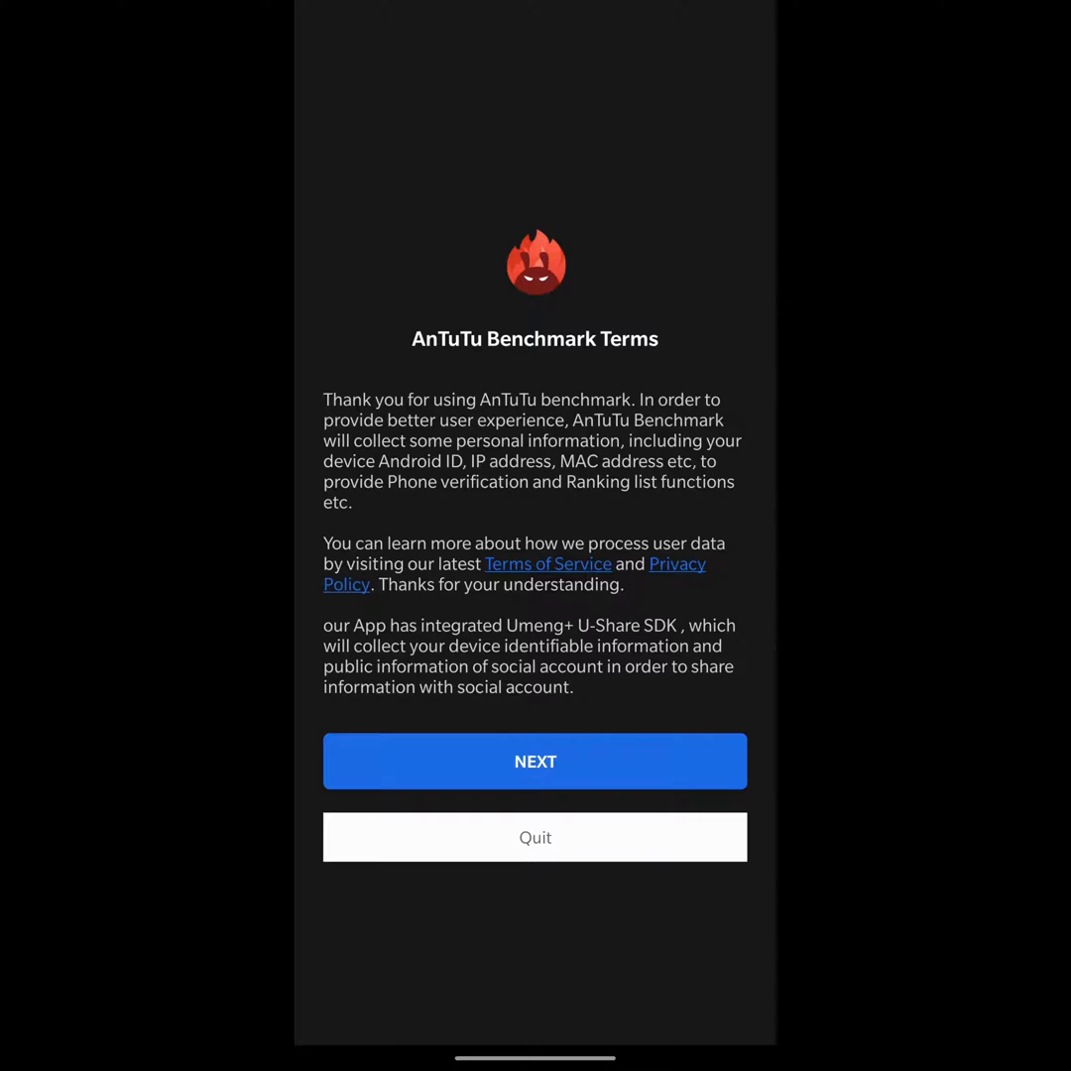
- Accept the terms with NEXT and attempt Install&Test, triggering the 'No permissions available' dialog
click(536, 762)
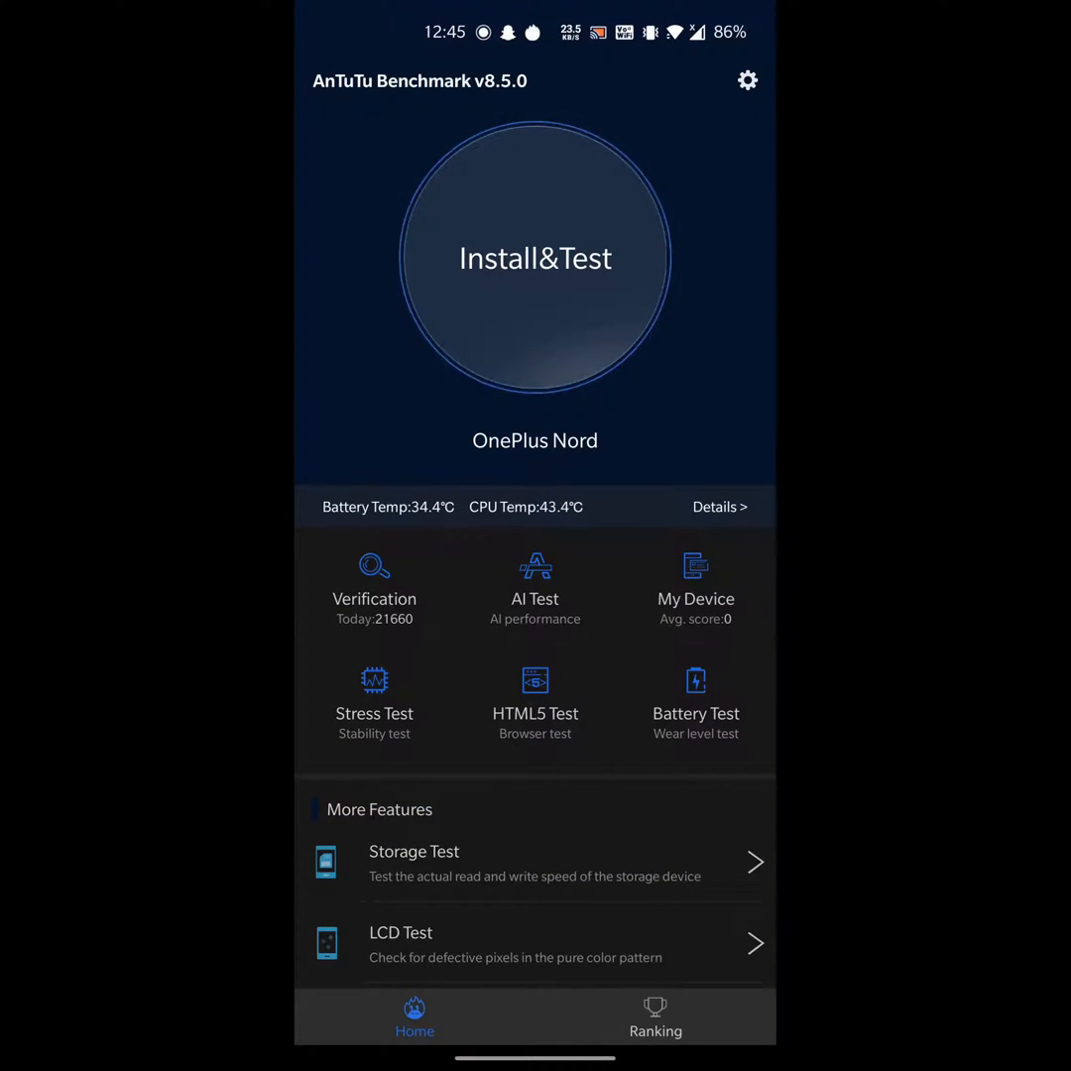
click(536, 258)
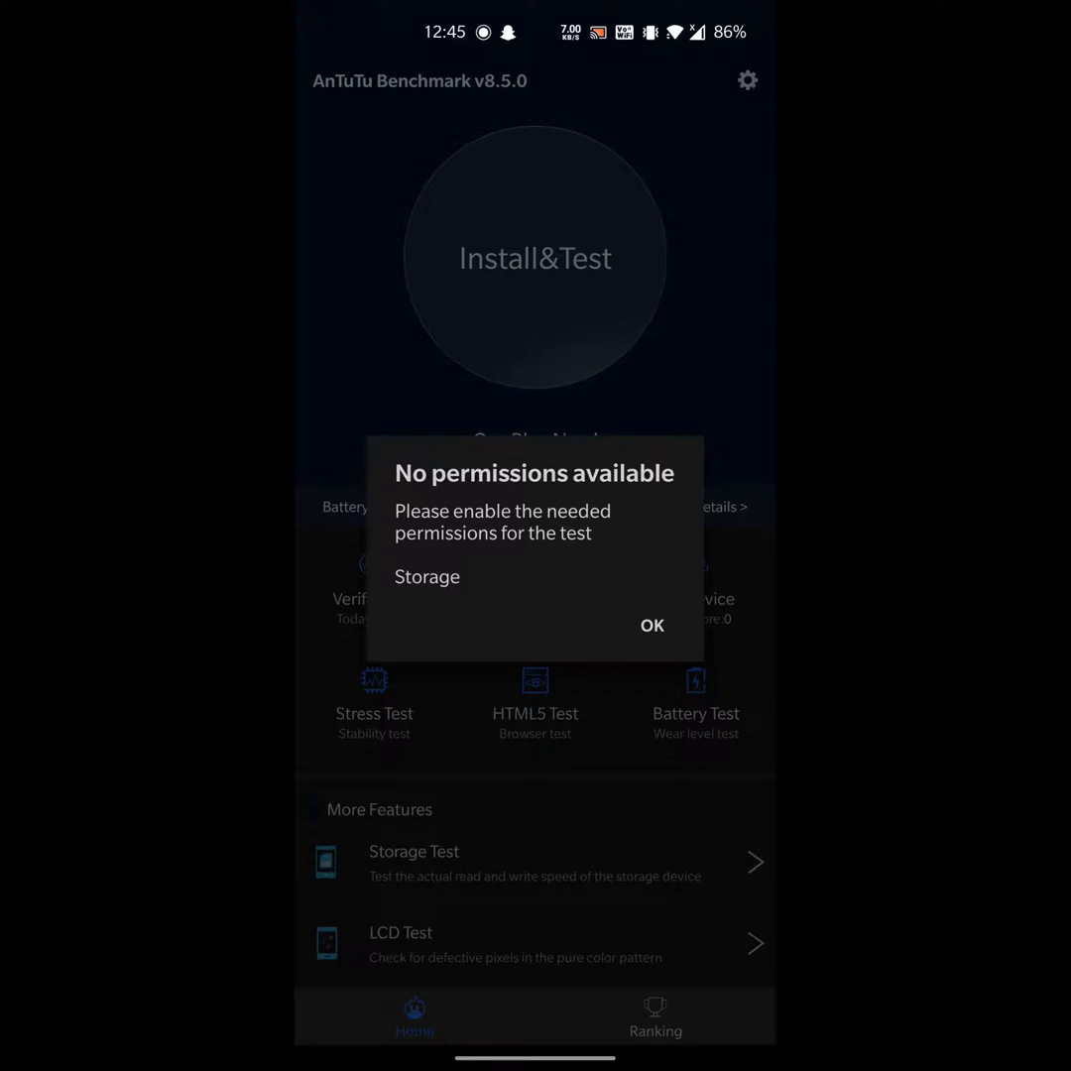
- Allow the Storage permission for AnTuTu Benchmark in App info and return to the app
click(650, 625)
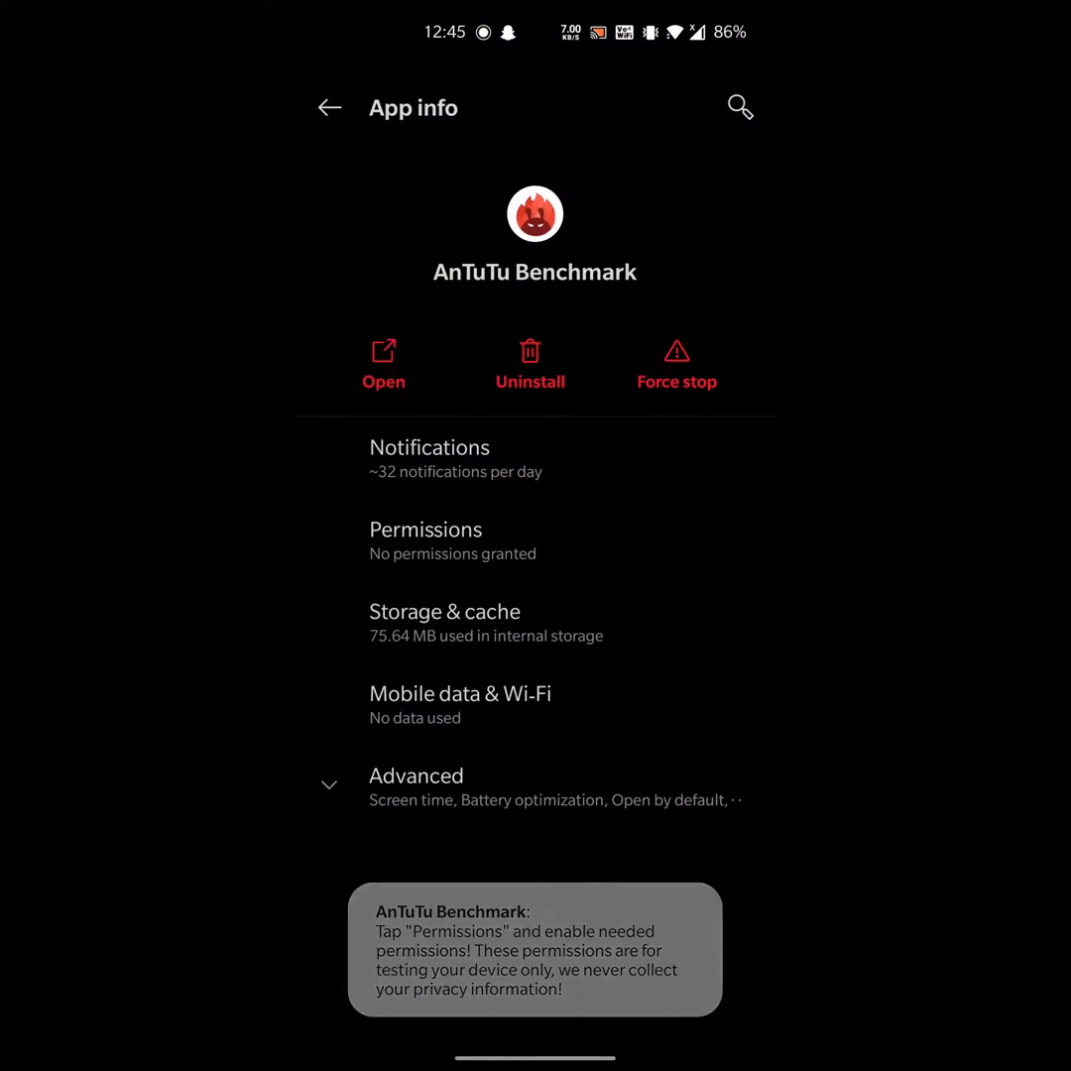
click(425, 528)
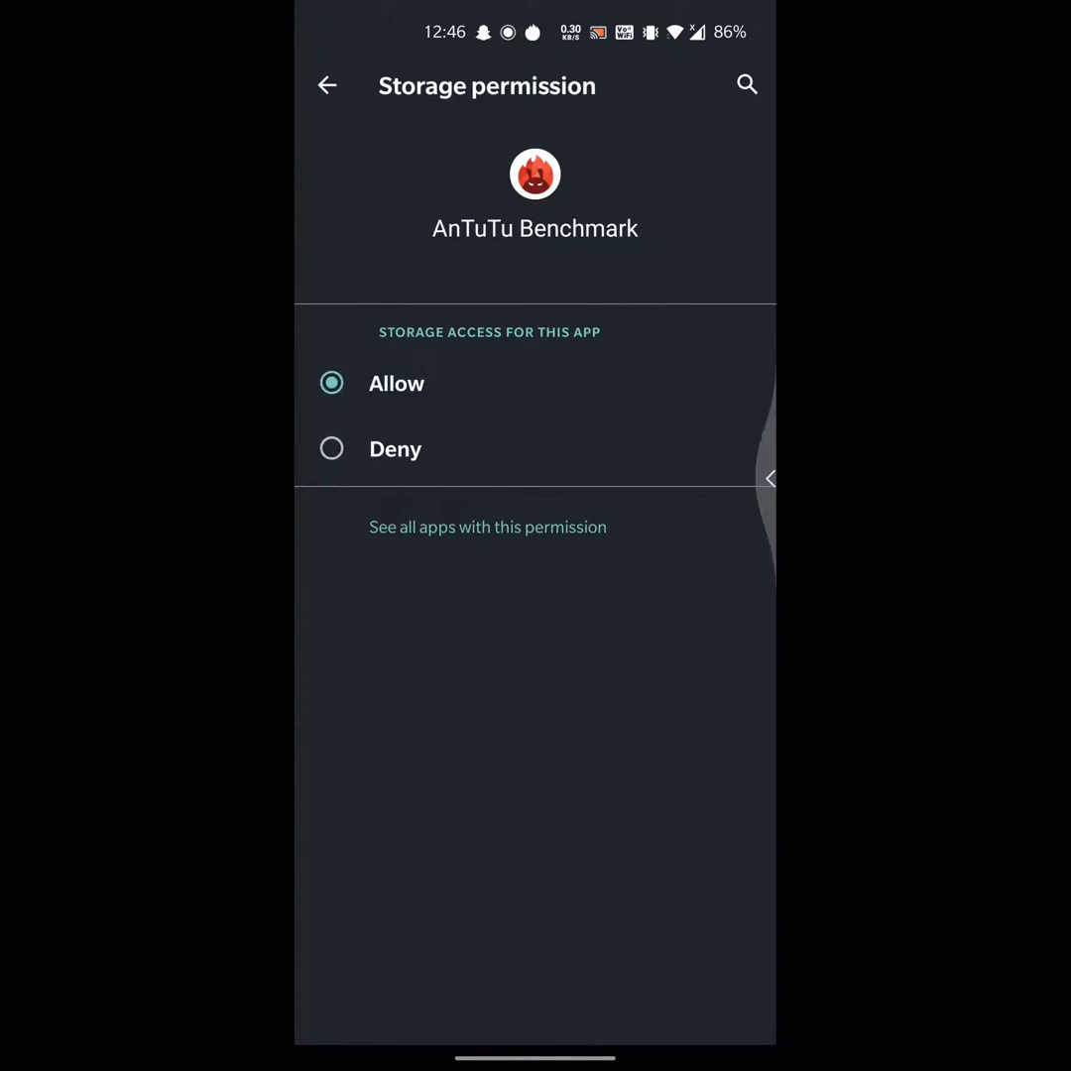
click(328, 85)
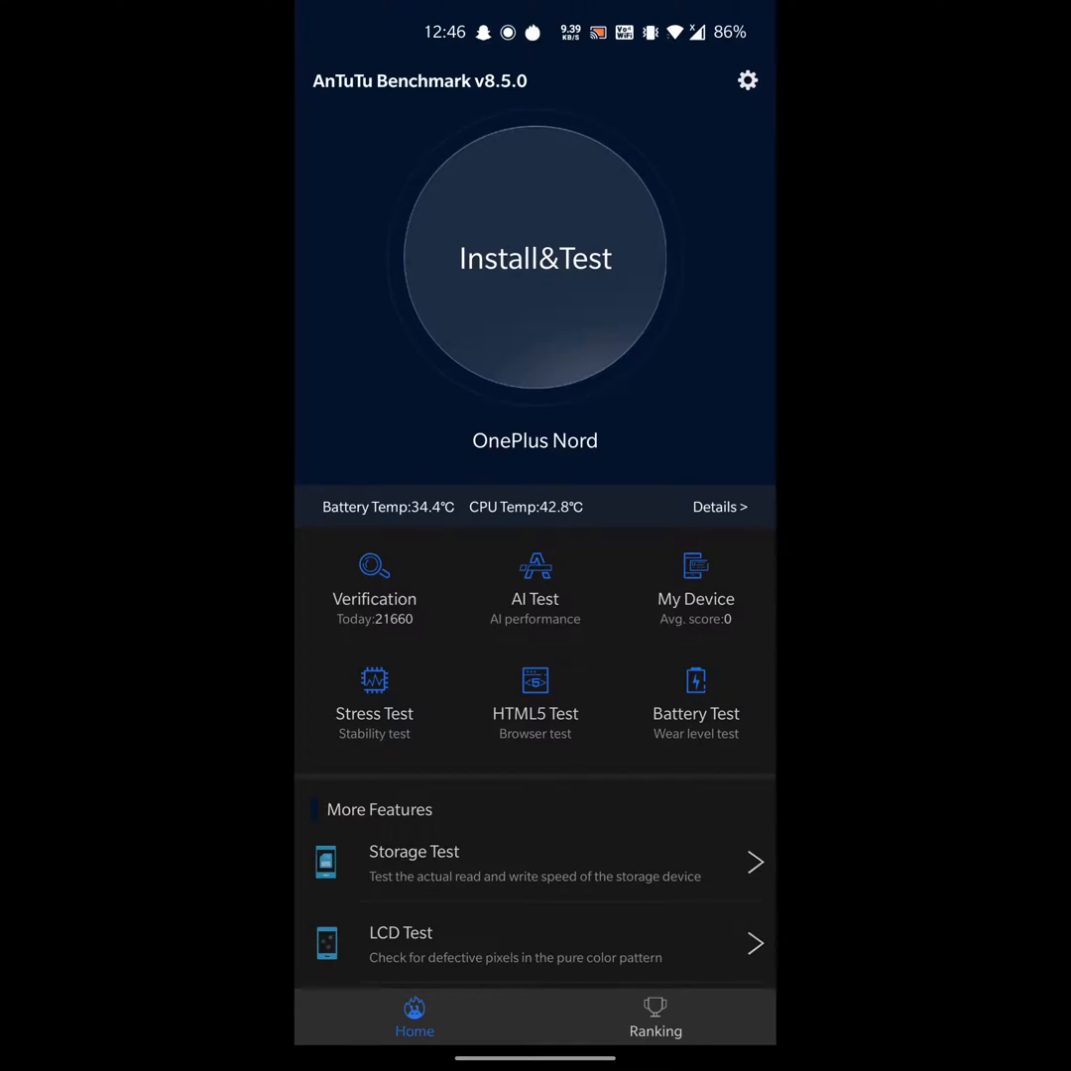
- Retry Install&Test and start downloading the AnTuTu 3DBench plugin
click(536, 258)
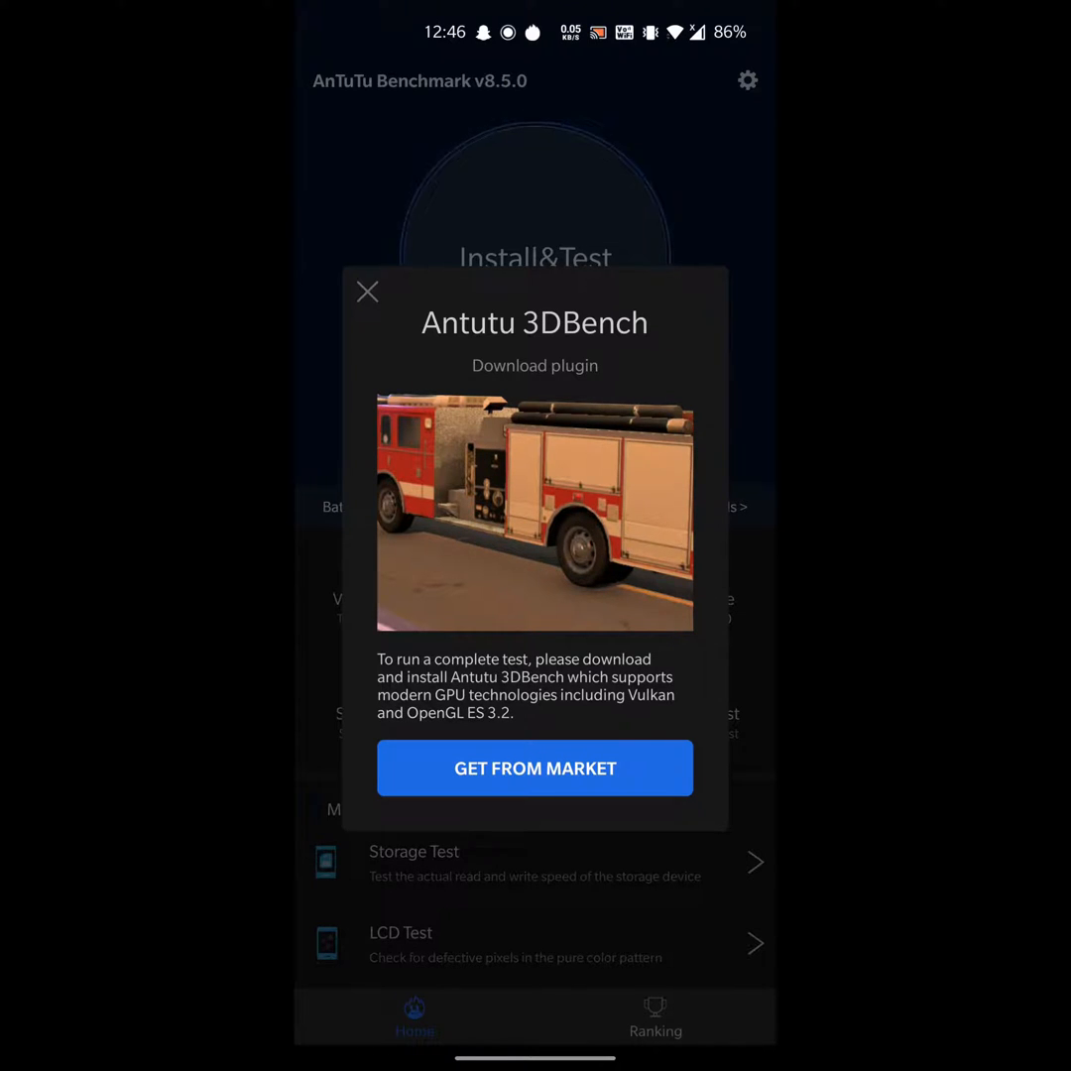
click(369, 292)
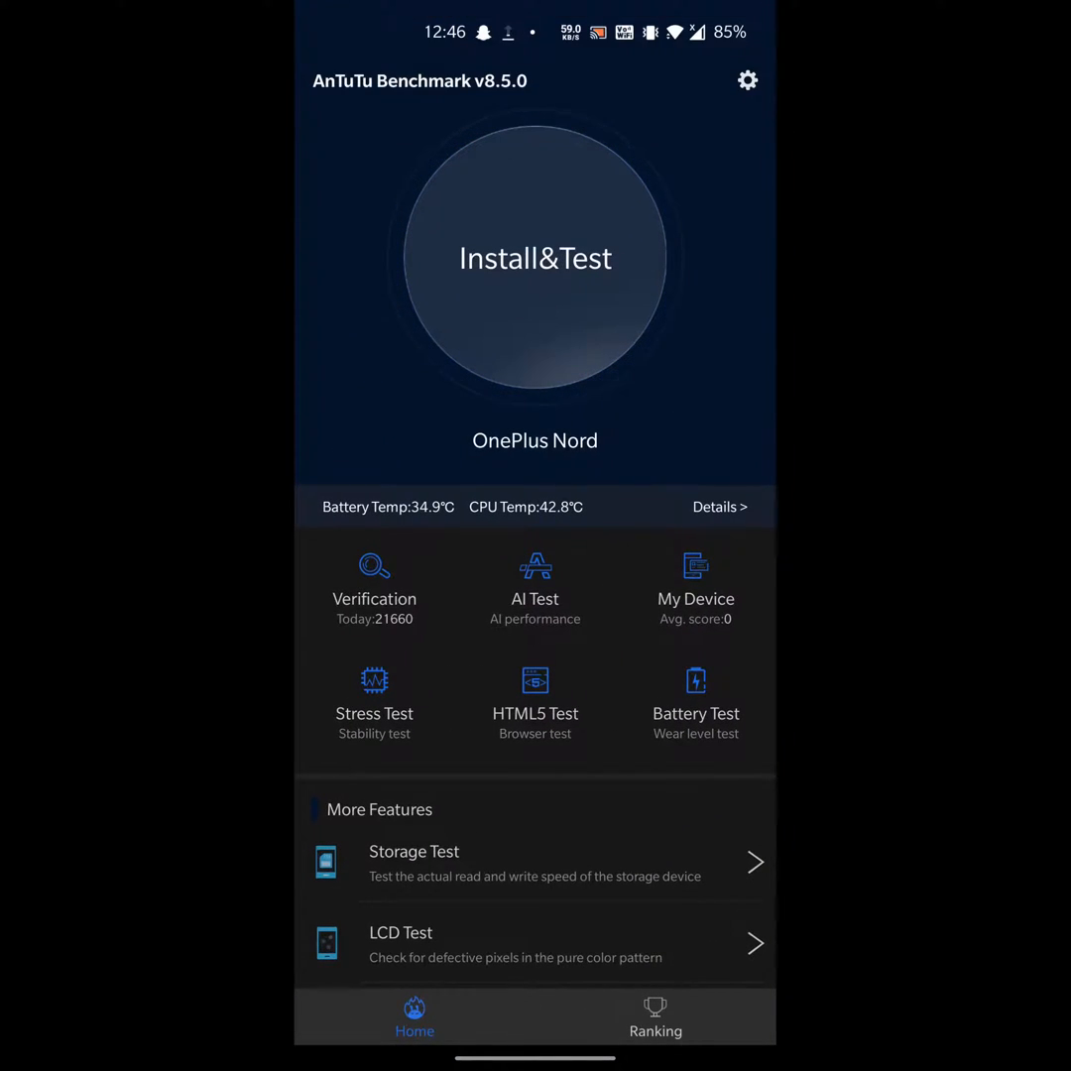
click(536, 258)
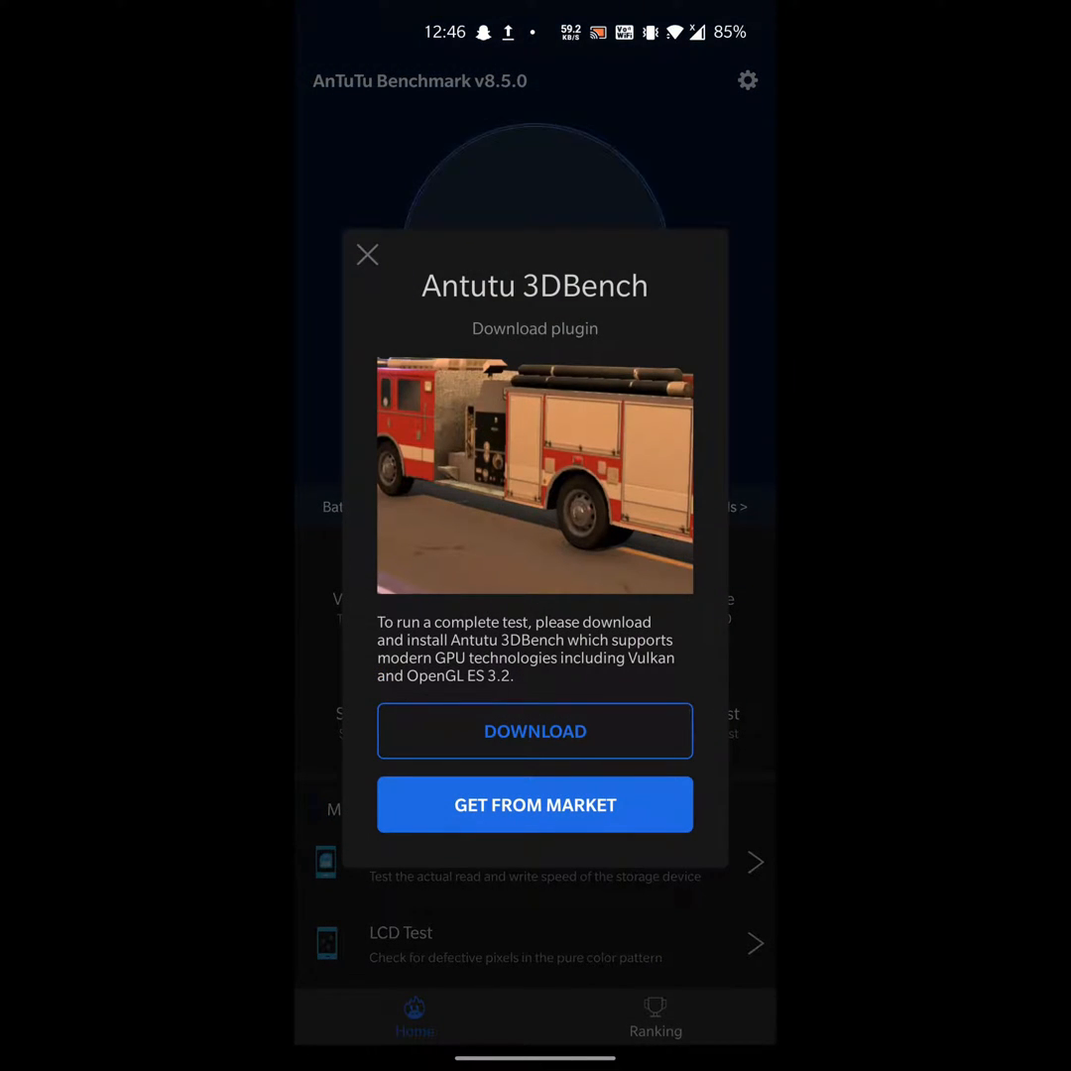
click(536, 732)
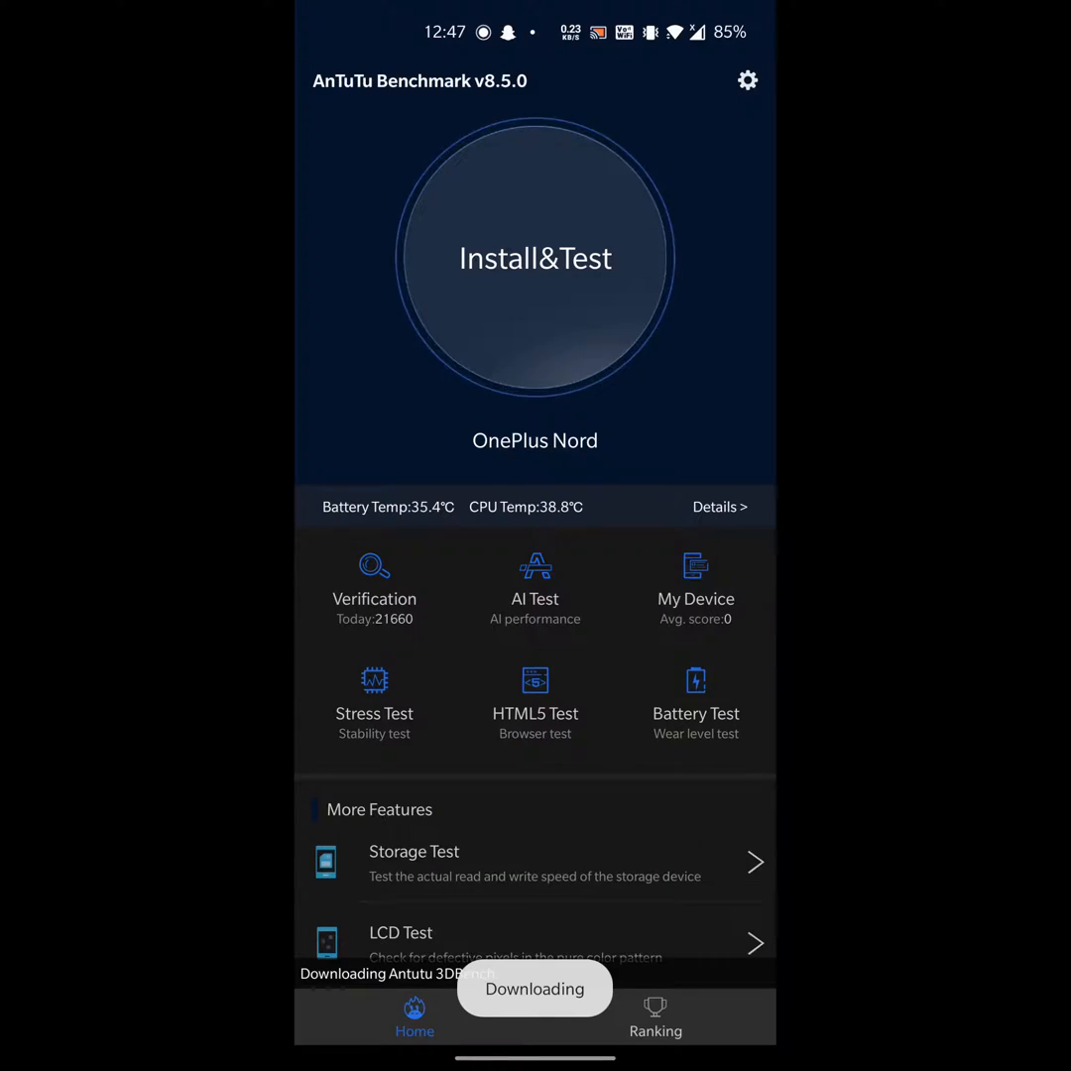
- Install the downloaded AnTuTu 3DBench plugin when prompted
click(536, 258)
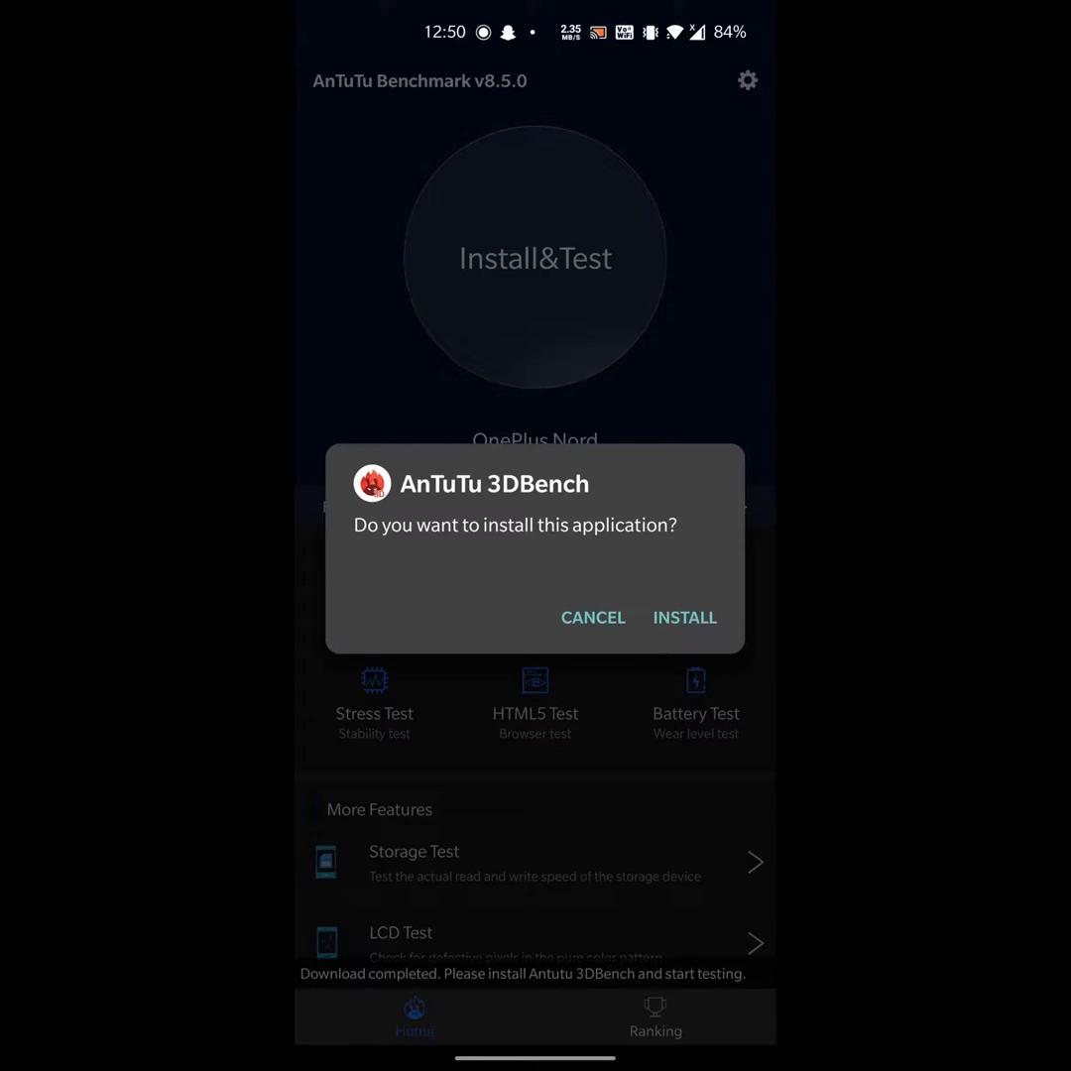
click(685, 617)
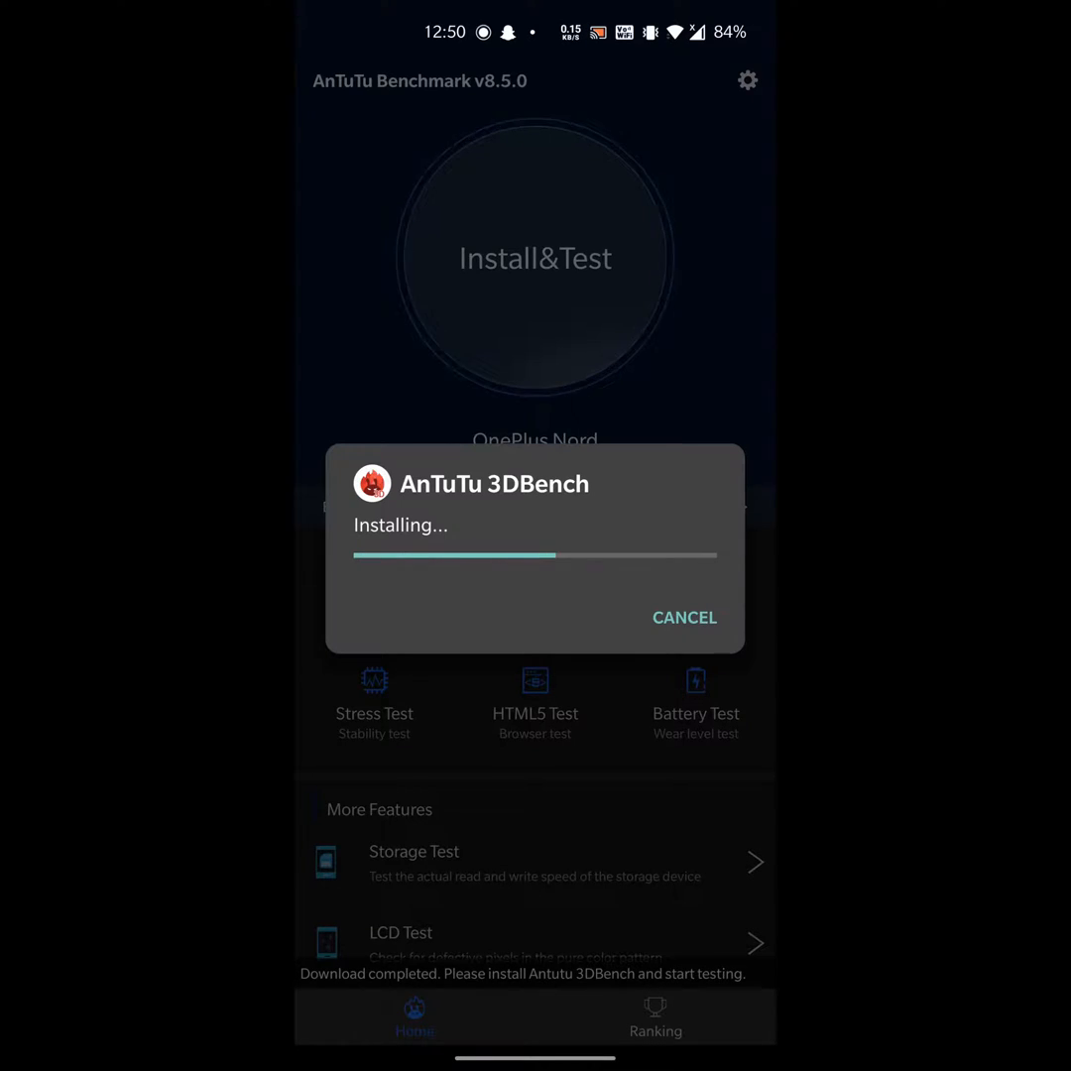